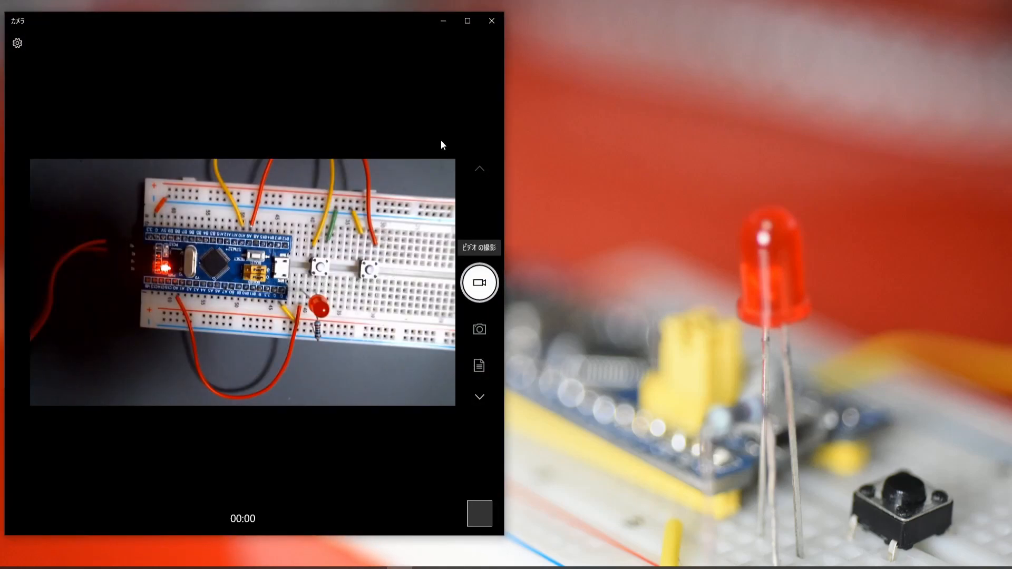
Build the project and highlight the 'Must initialize' note in the code
click(467, 20)
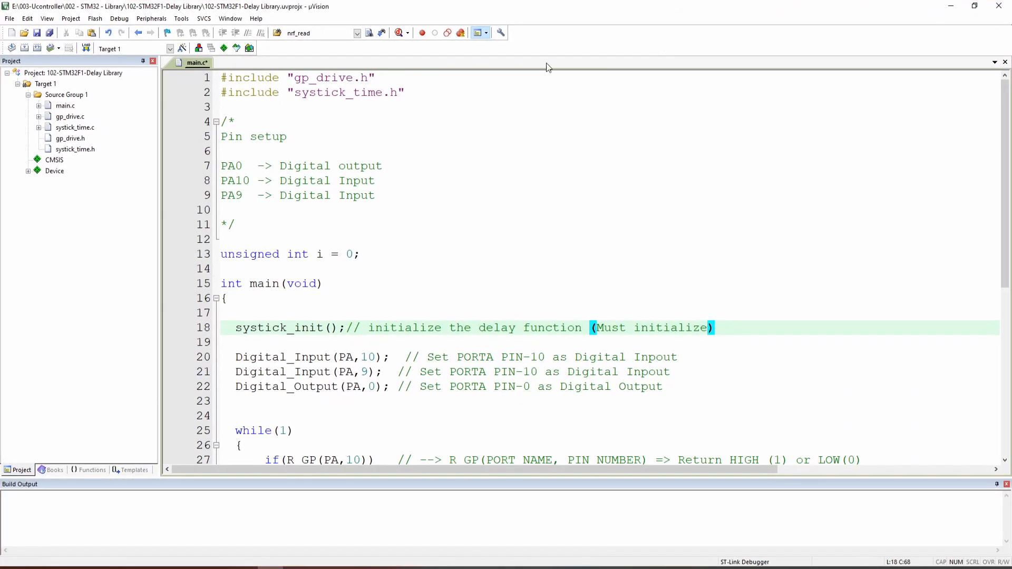
mouse_move(365, 78)
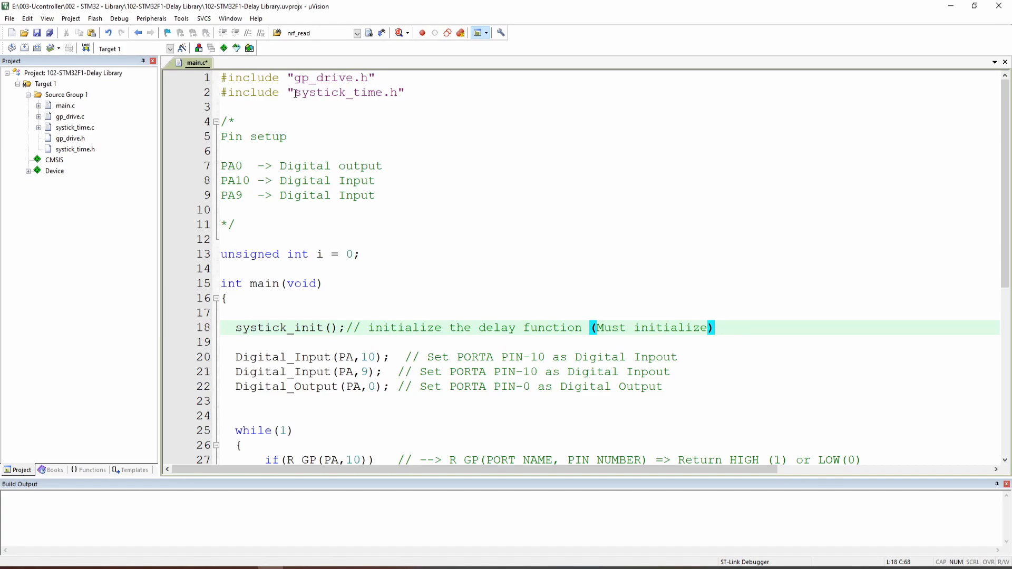
mouse_move(362, 101)
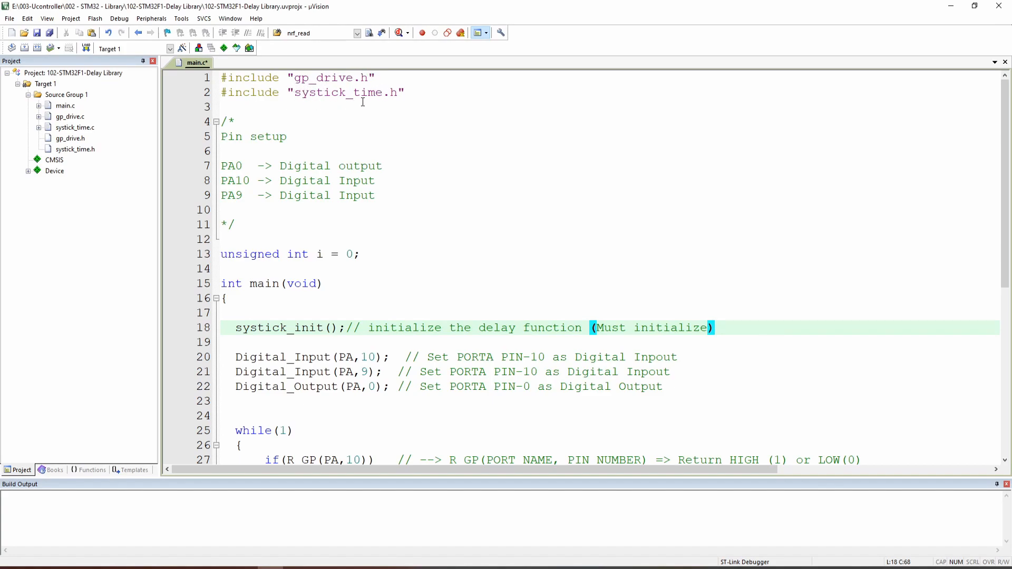
mouse_move(357, 130)
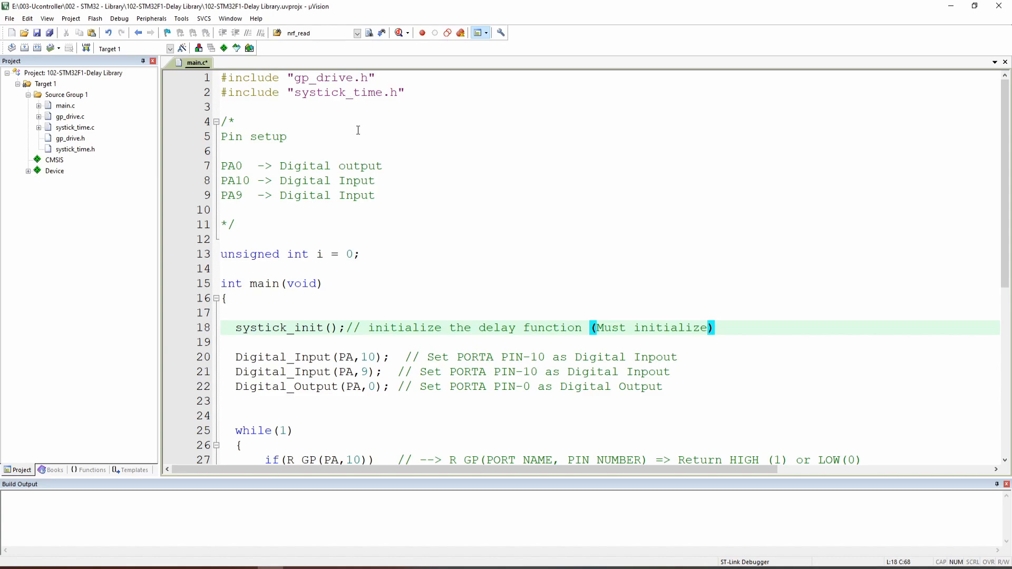
mouse_move(264, 181)
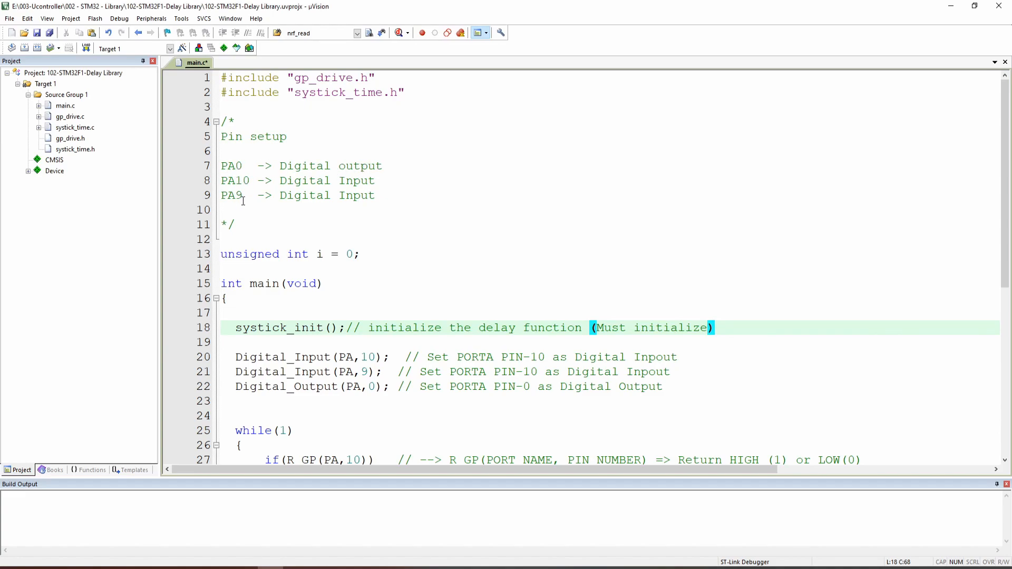
mouse_move(331, 188)
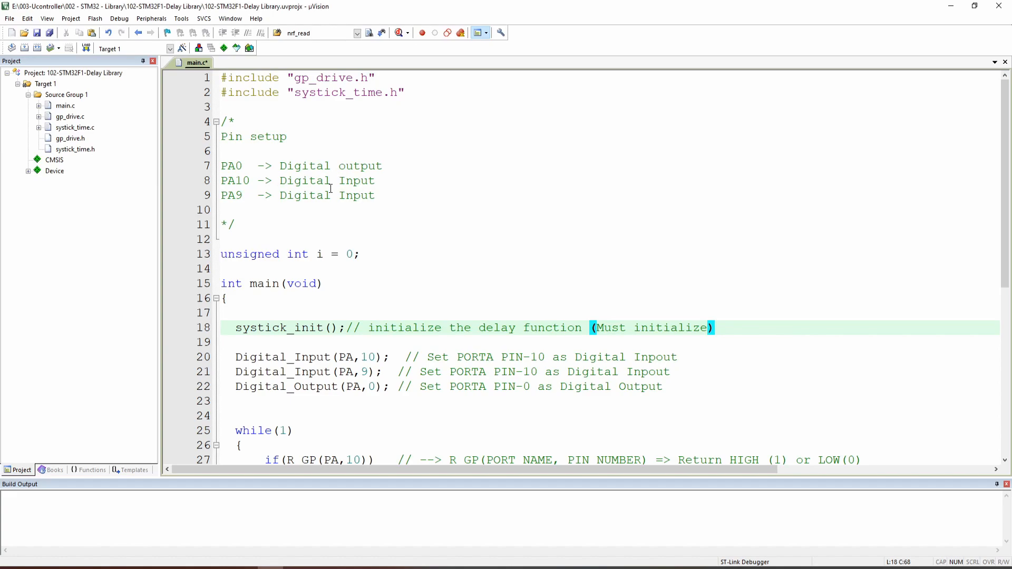
mouse_move(261, 240)
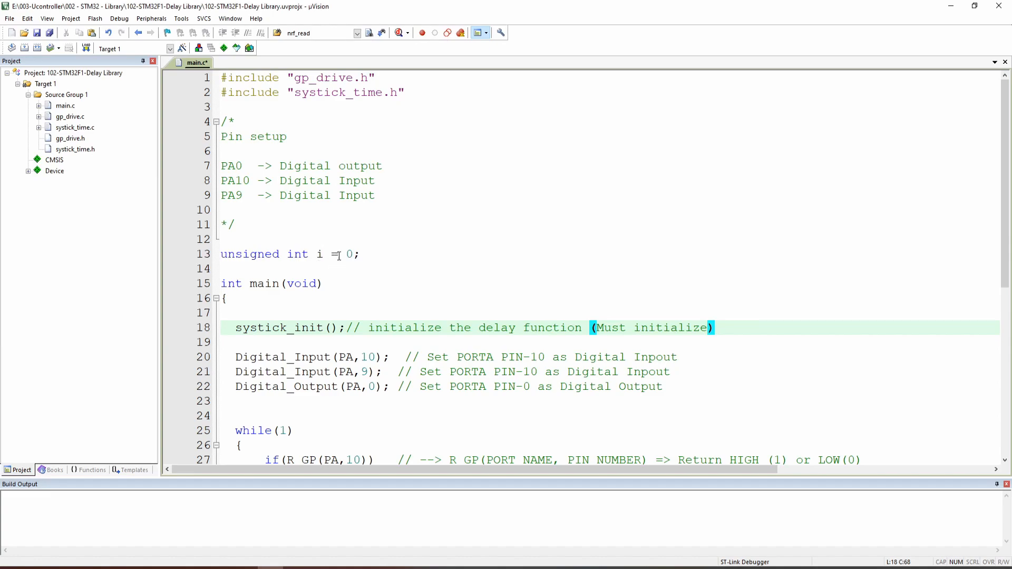
mouse_move(304, 255)
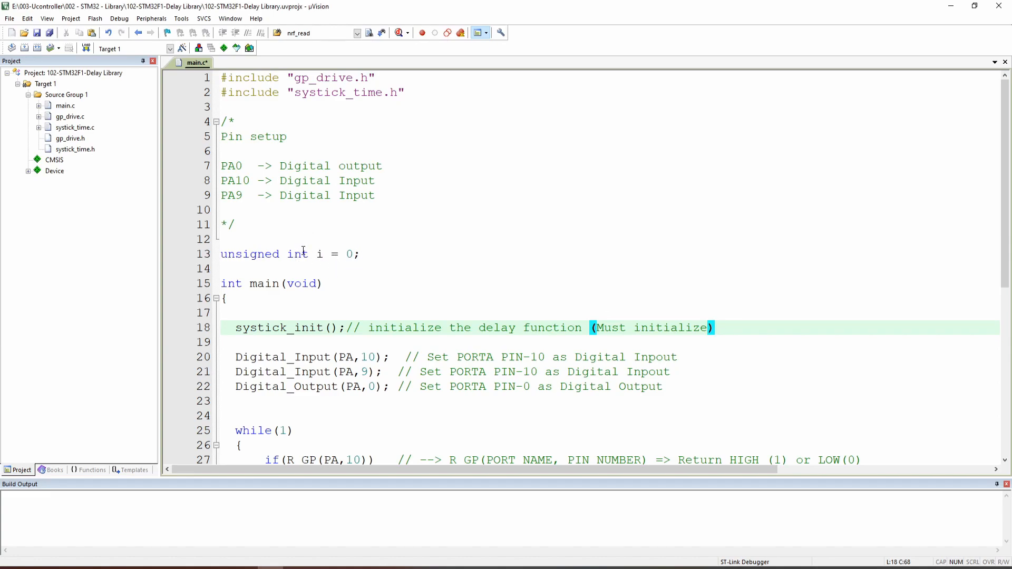
mouse_move(298, 254)
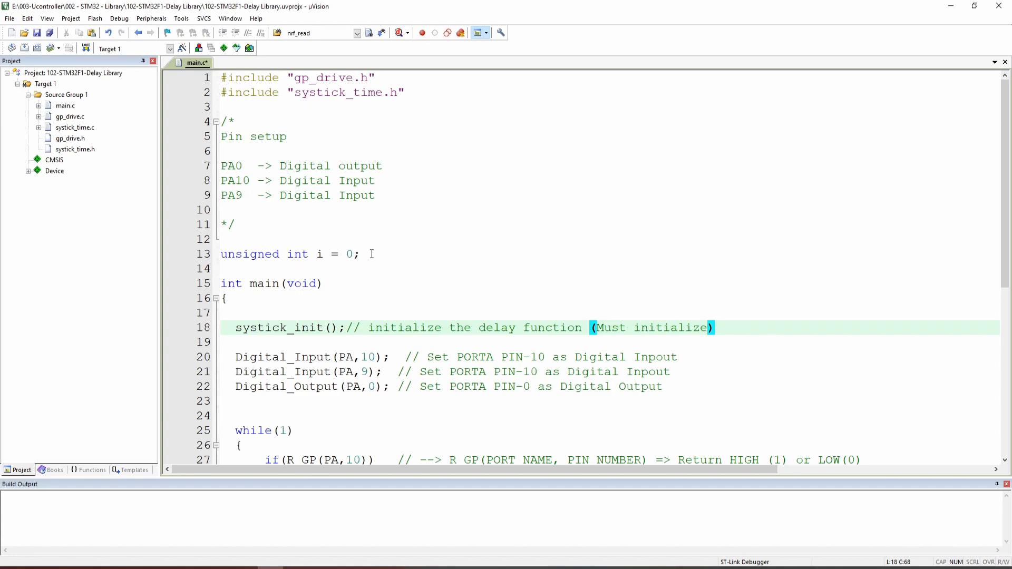
mouse_move(315, 239)
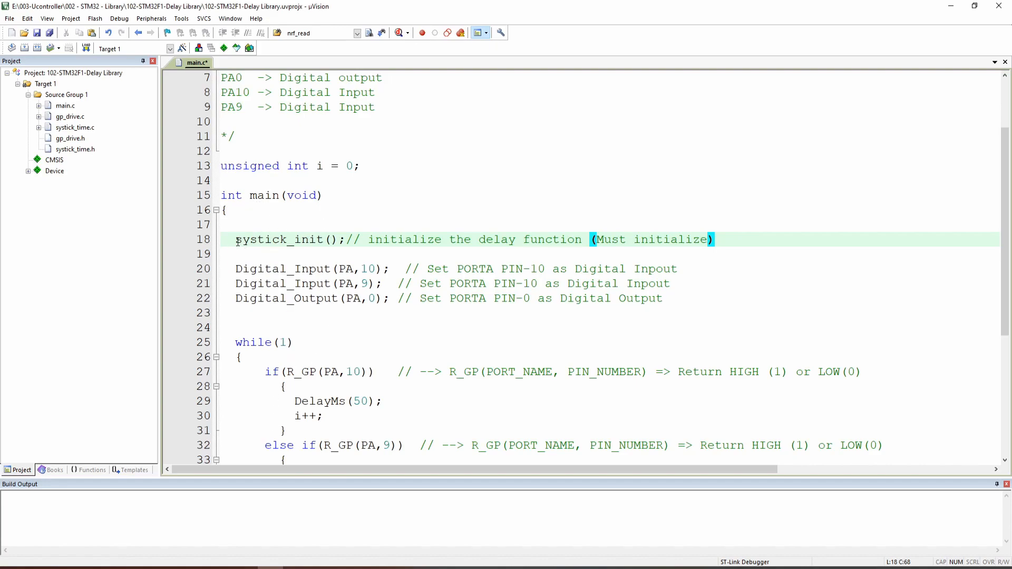
drag(235, 240, 340, 240)
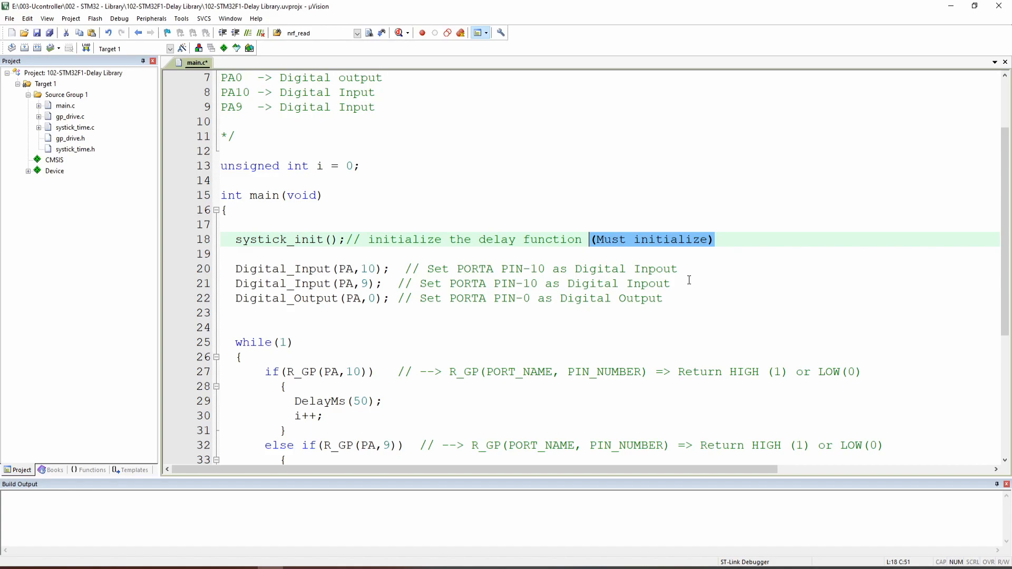
scroll(down, 3)
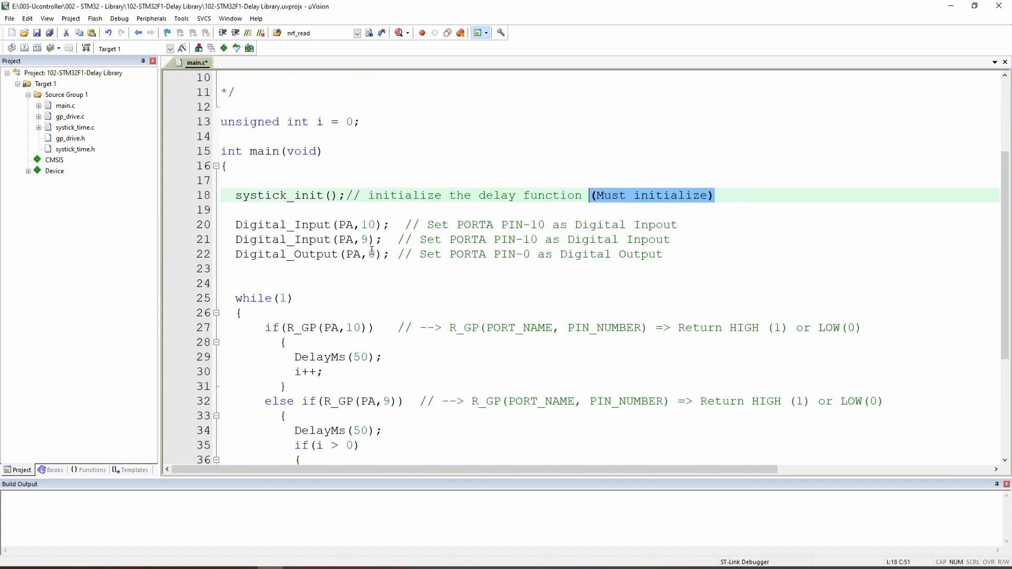
scroll(down, 3)
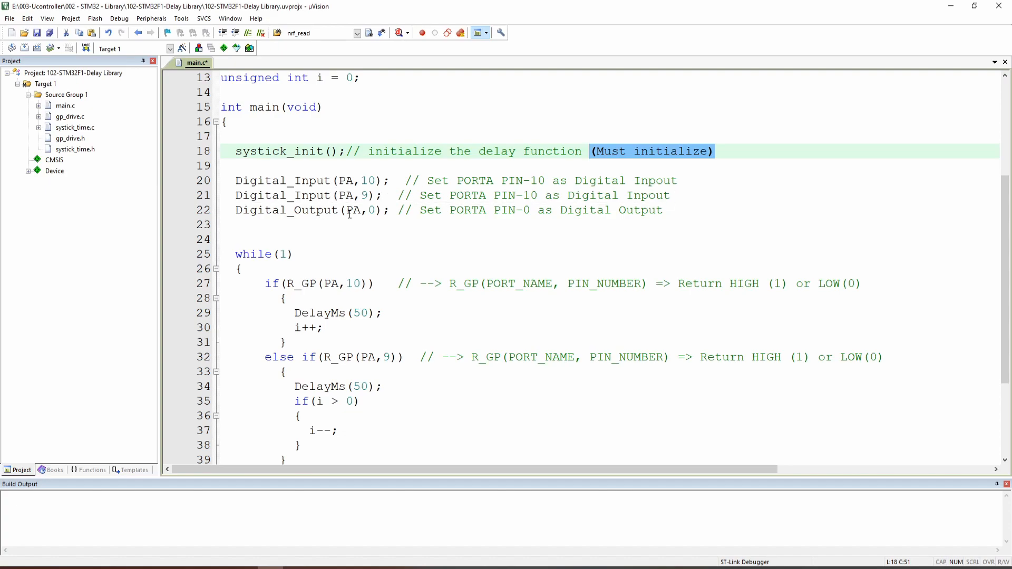
scroll(down, 3)
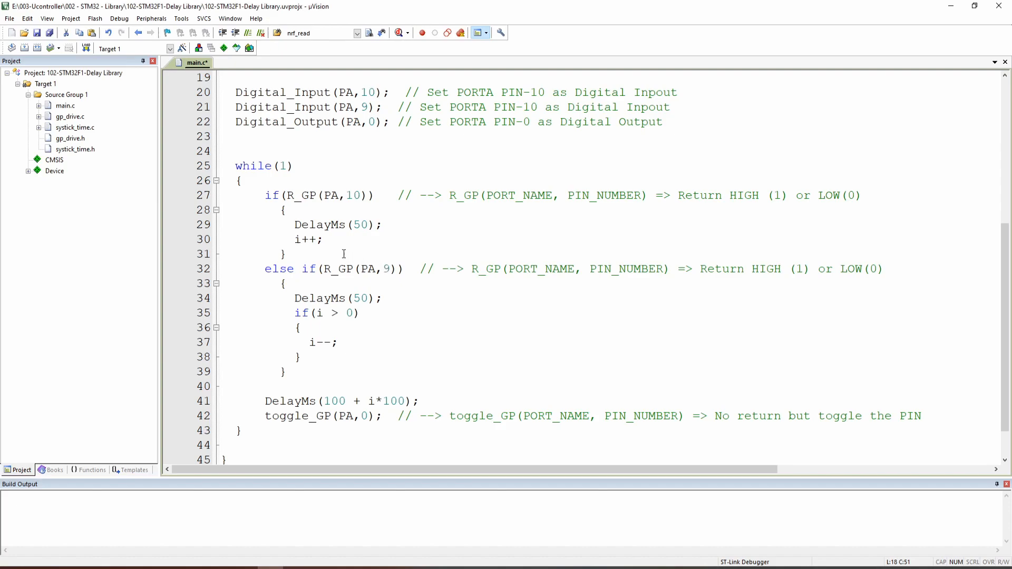
Walk through the i++ increment and the if (i > 0) decrement block
double_click(308, 239)
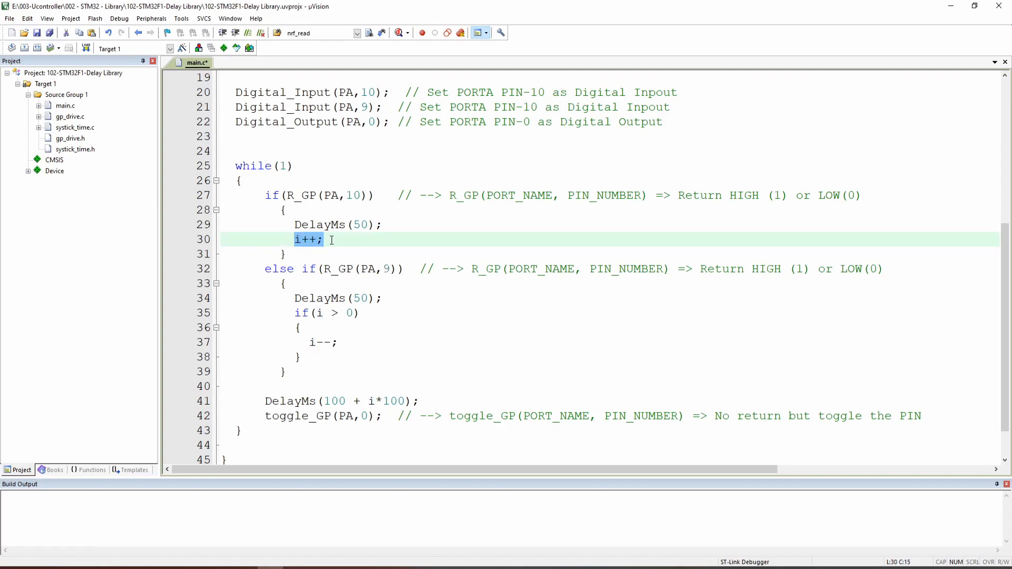
click(331, 240)
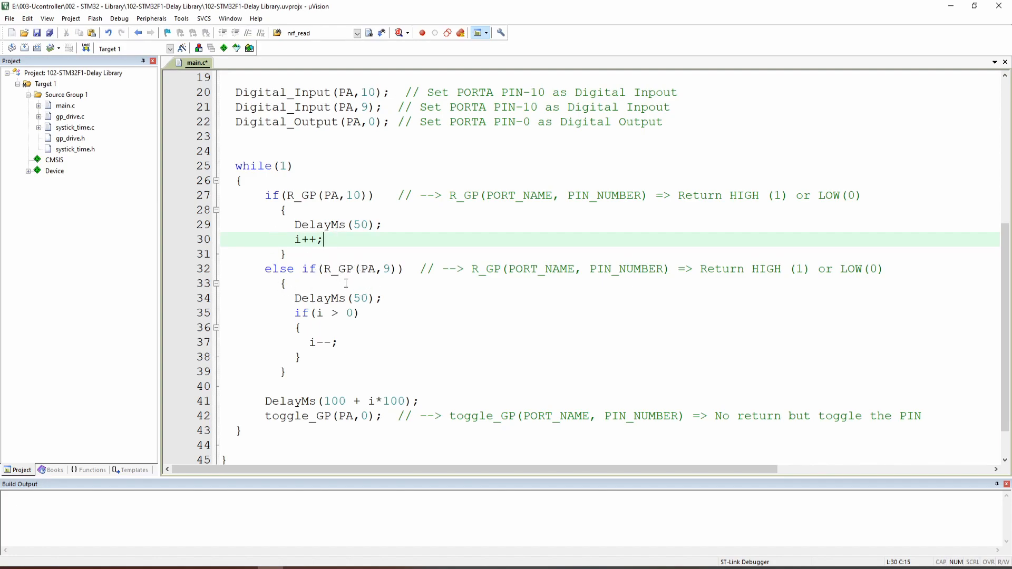
mouse_move(375, 269)
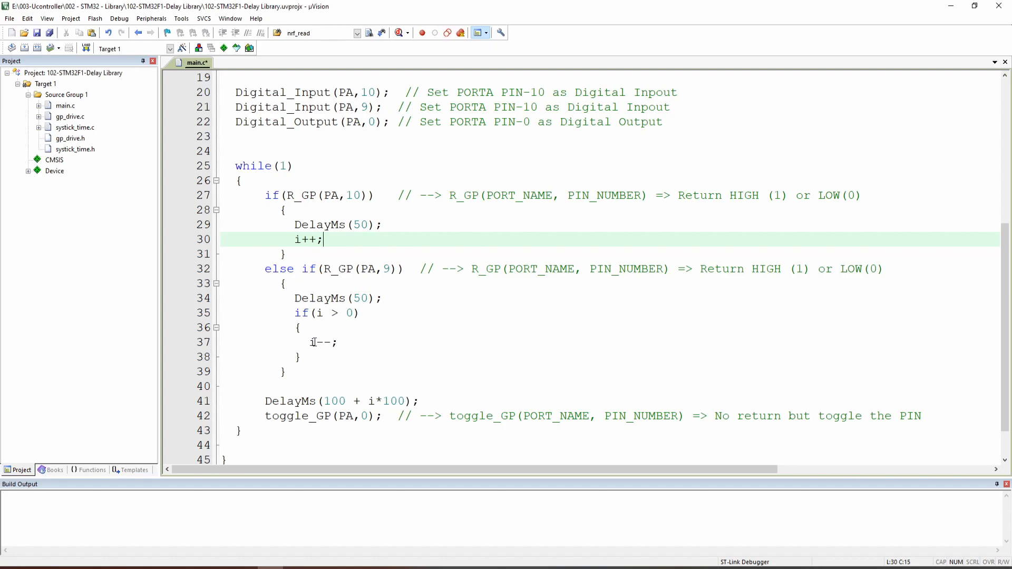
drag(295, 313, 298, 357)
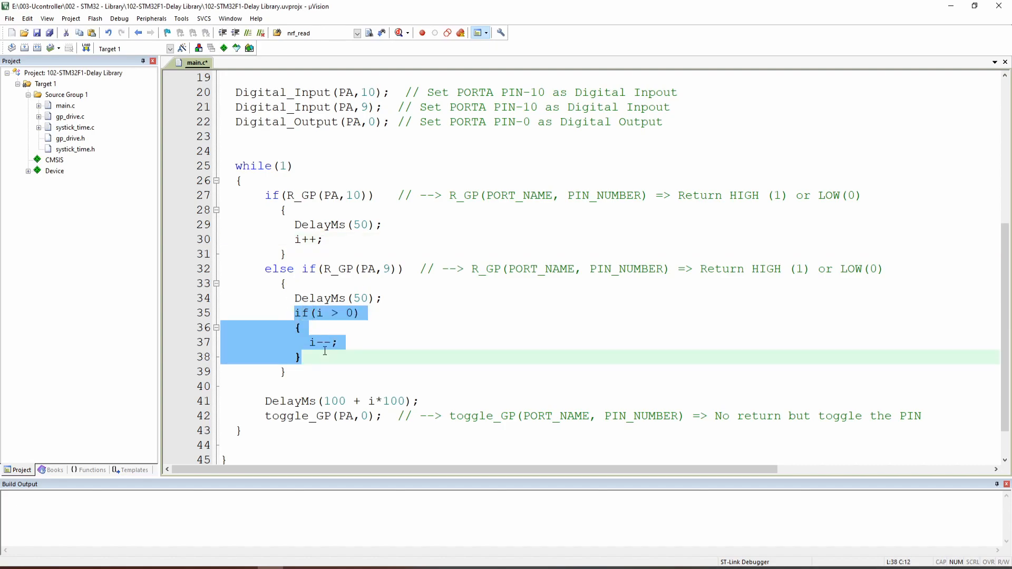
click(337, 342)
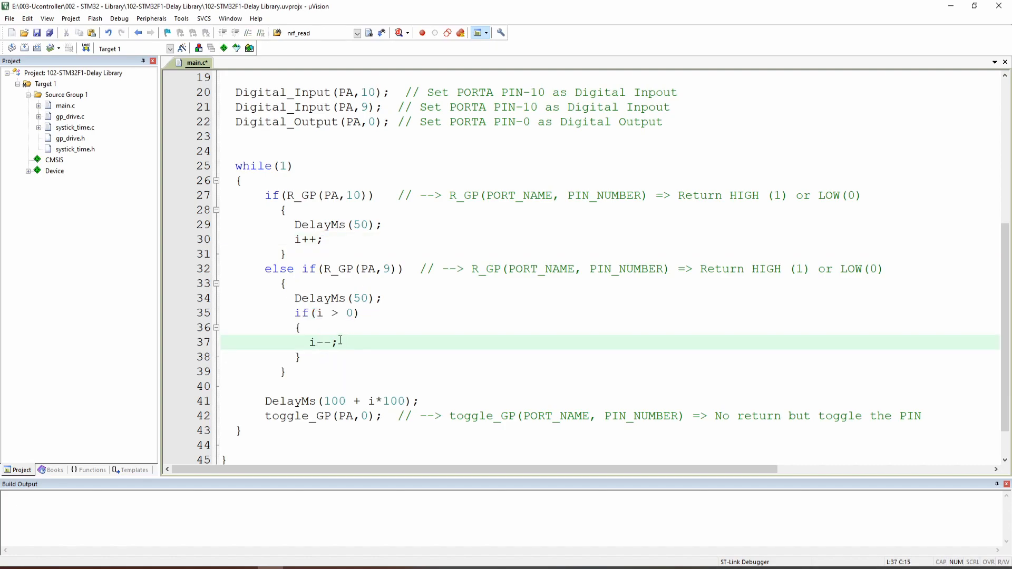
scroll(down, 3)
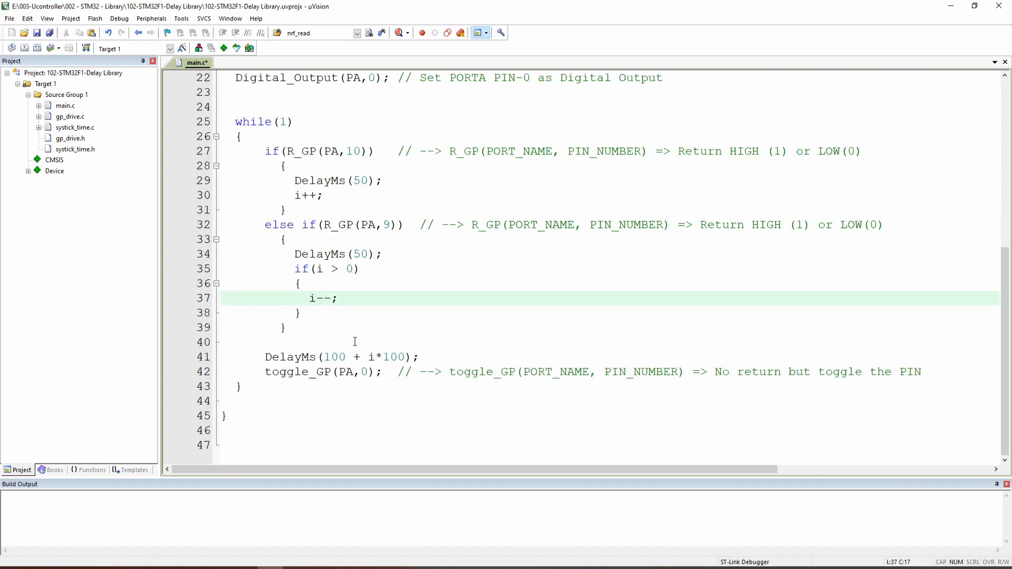
click(280, 342)
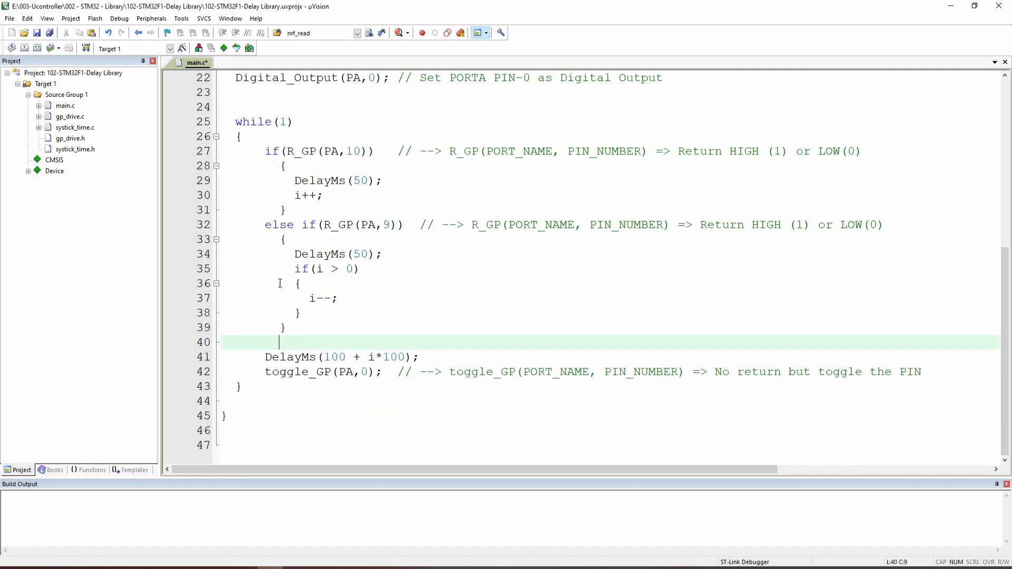
mouse_move(319, 268)
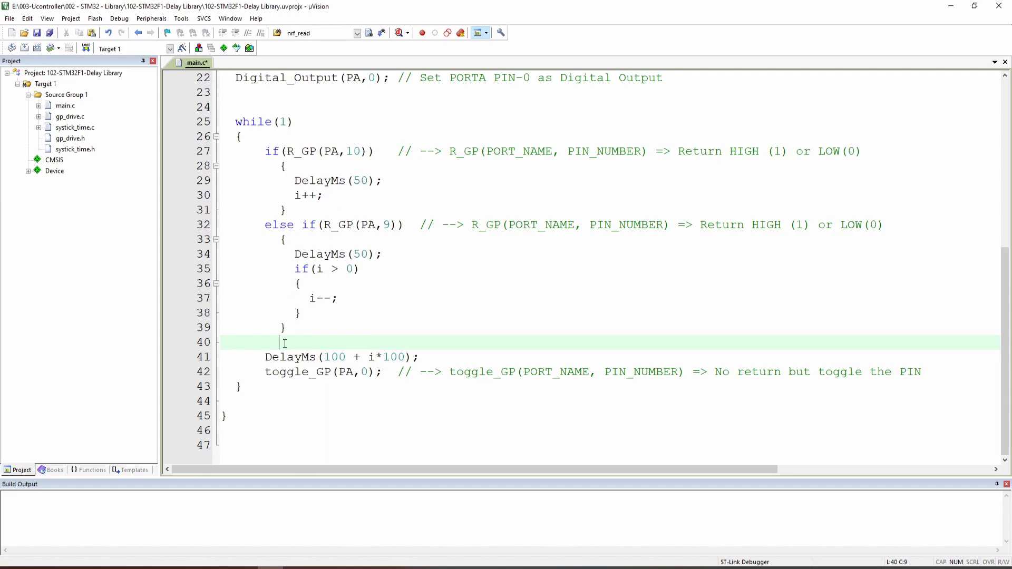
mouse_move(305, 338)
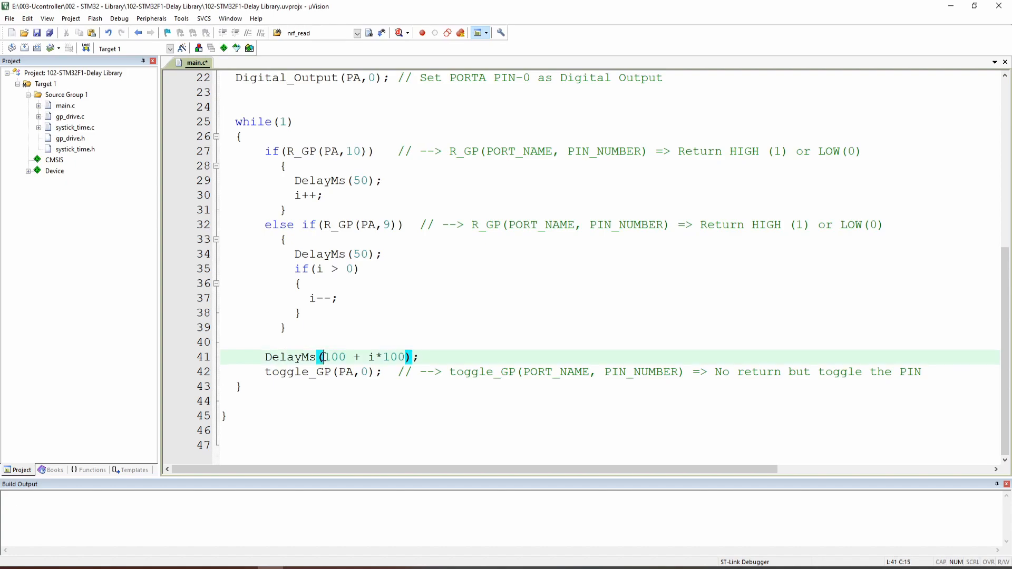
Highlight the delay formula's base value 100 and variable i, then download to the STM32 board
double_click(333, 357)
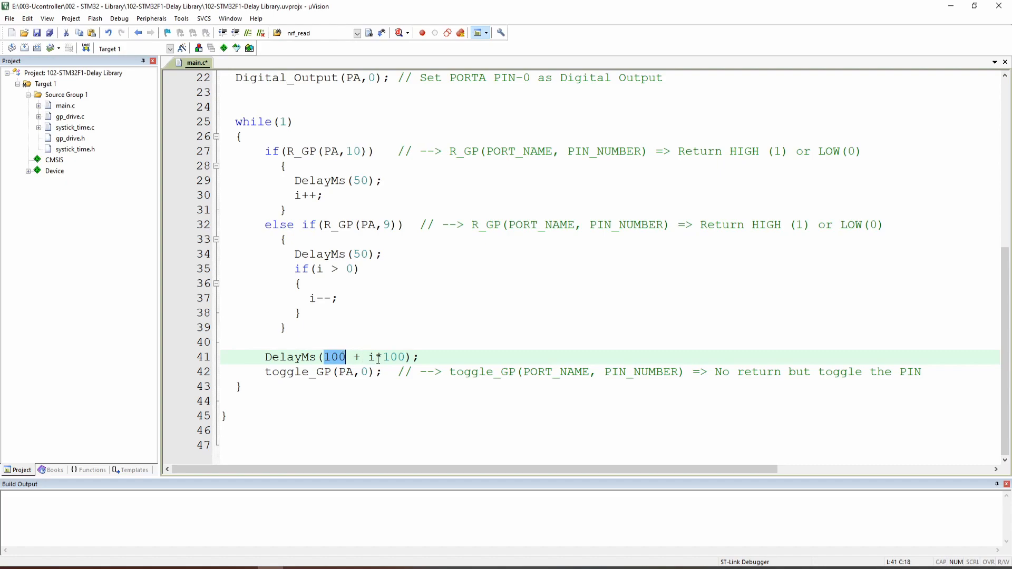
click(370, 357)
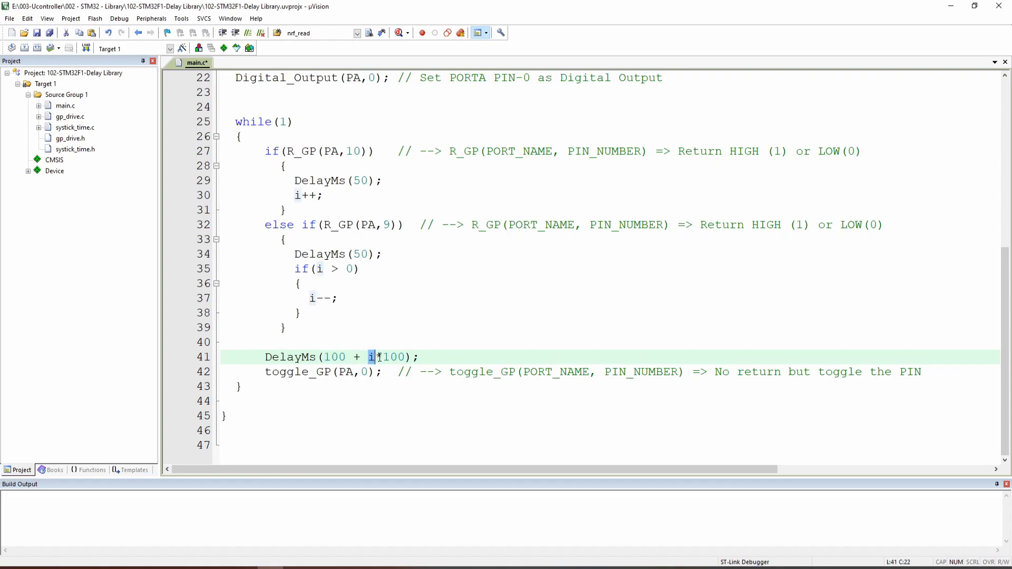
drag(367, 357, 413, 357)
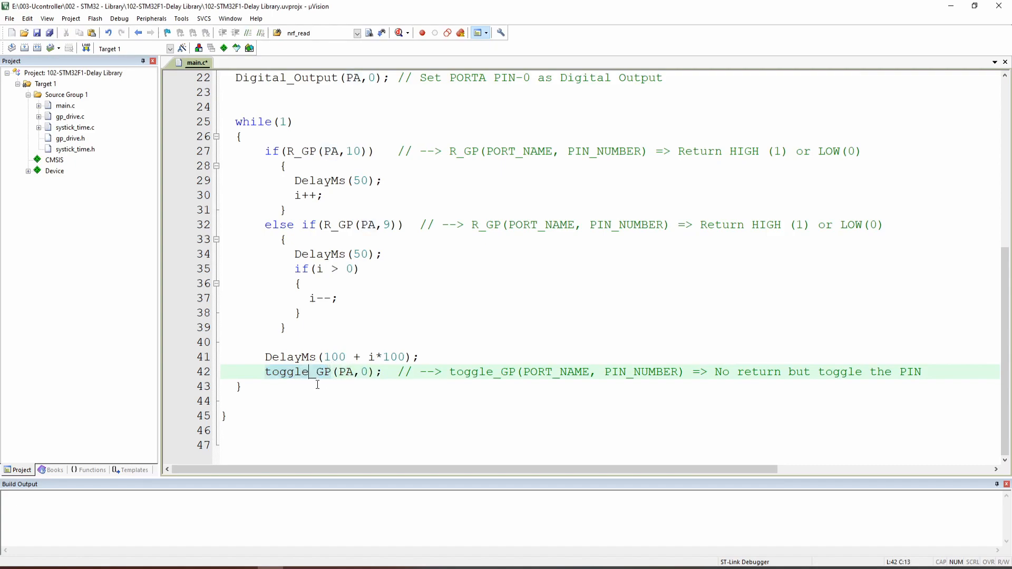
mouse_move(357, 378)
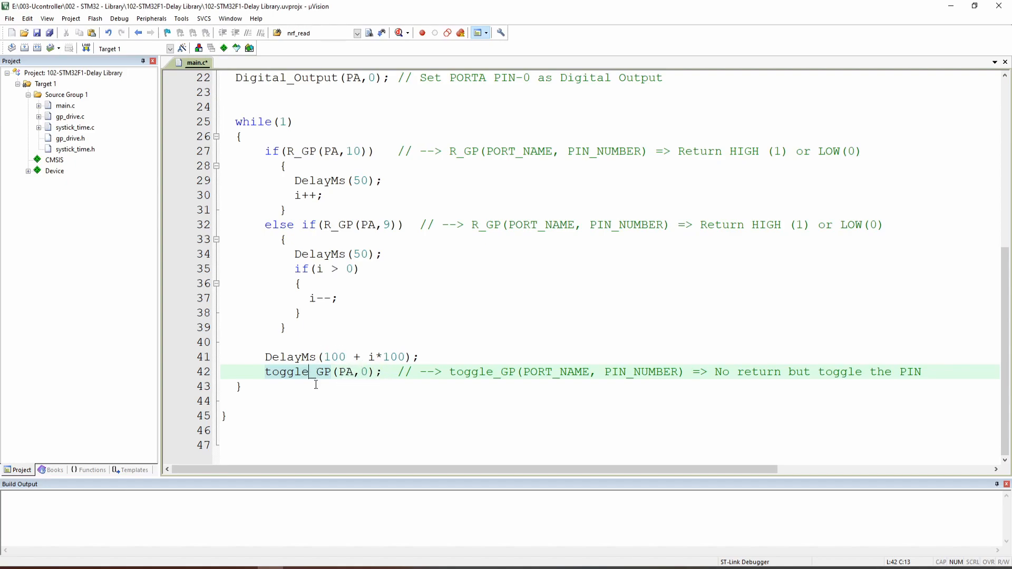
mouse_move(290, 305)
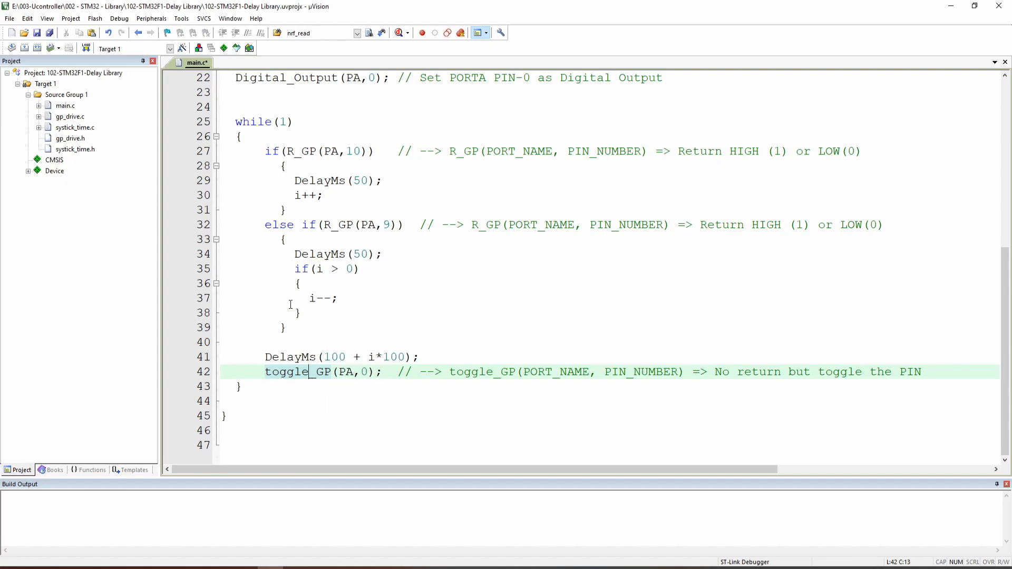
mouse_move(973, 7)
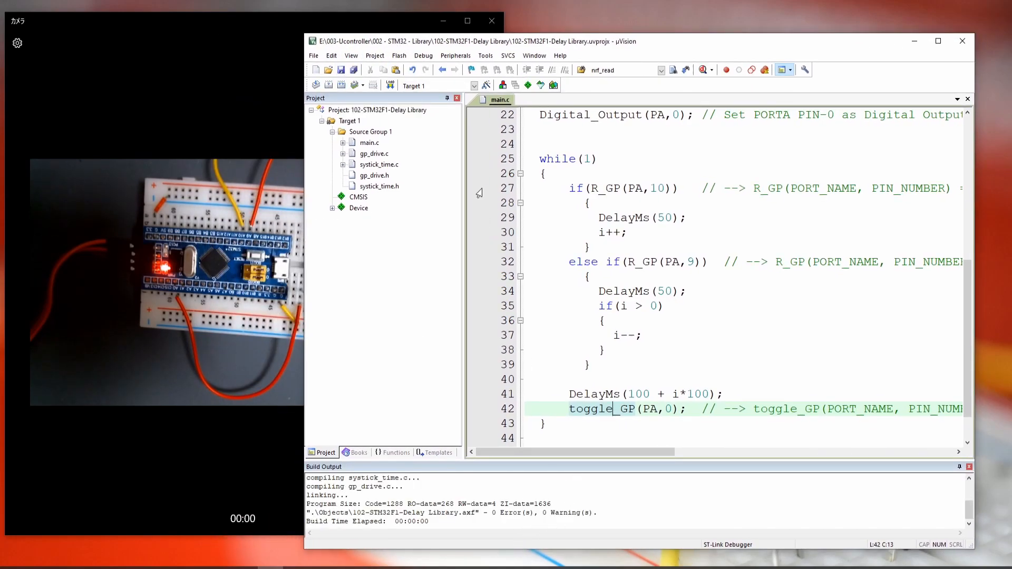
click(528, 85)
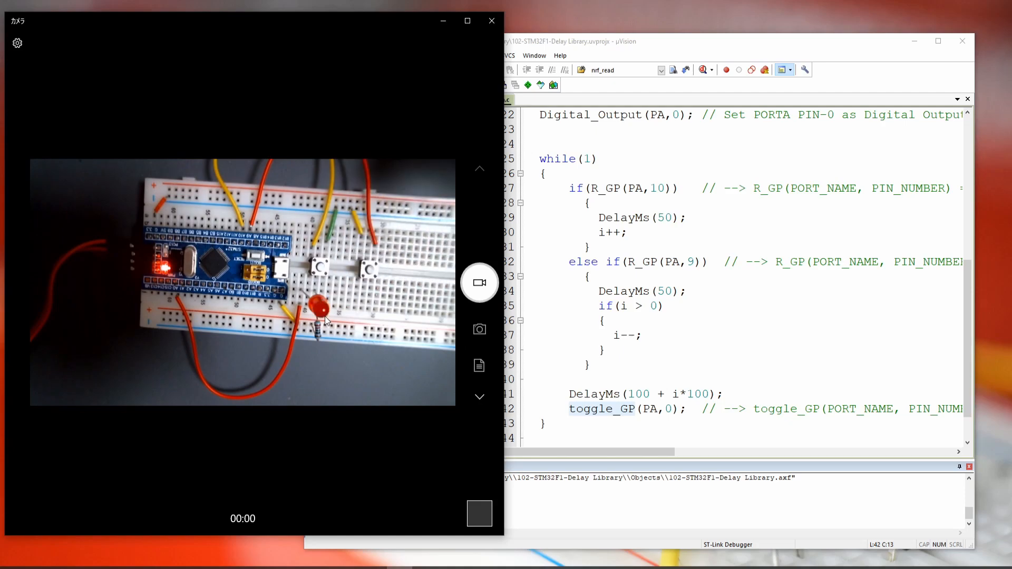
mouse_move(332, 311)
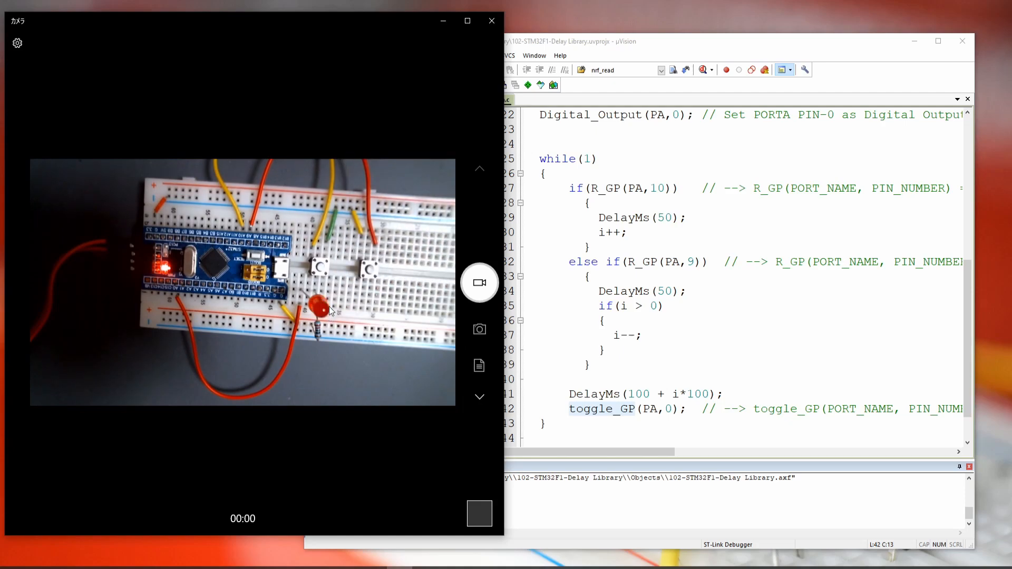